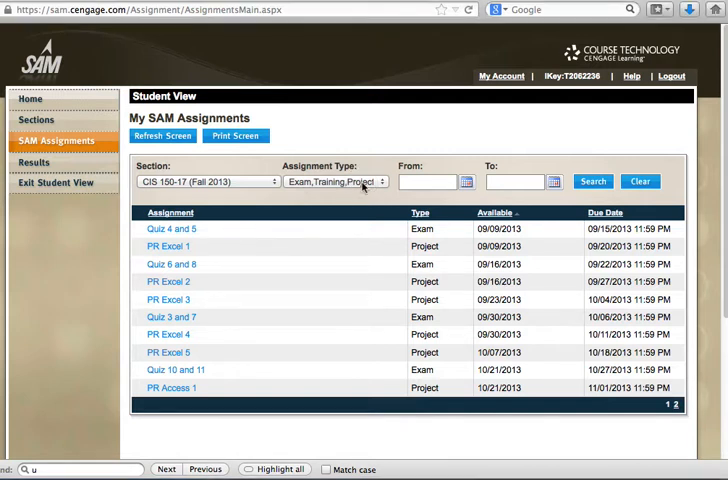
Sort the SAM assignment list by the Available column in descending order
click(335, 181)
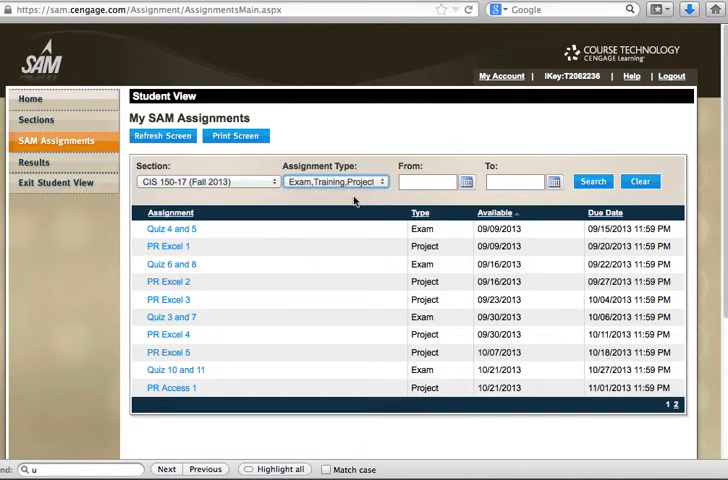
mouse_move(307, 224)
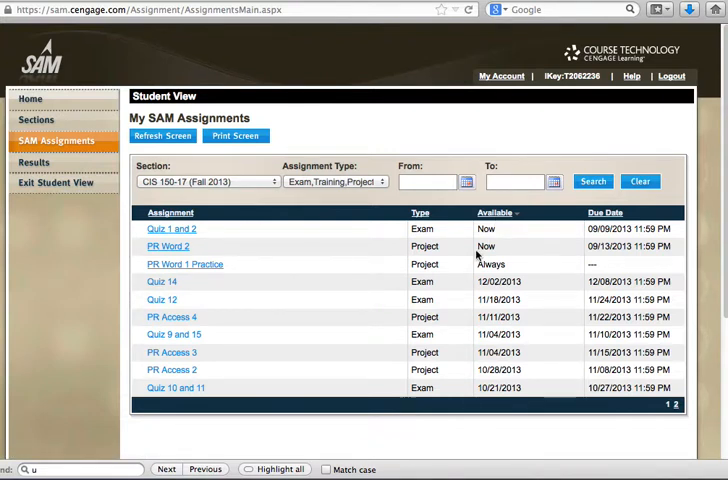
mouse_move(352, 231)
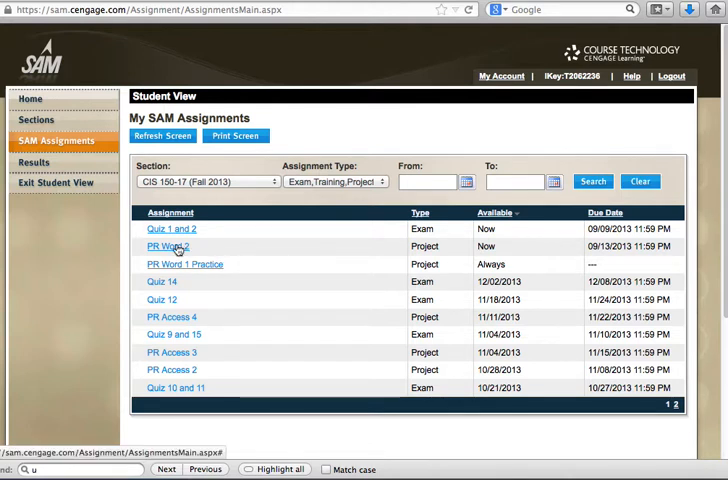
Open the PR Word 2 project and scroll down to its Grade Submission section
click(167, 246)
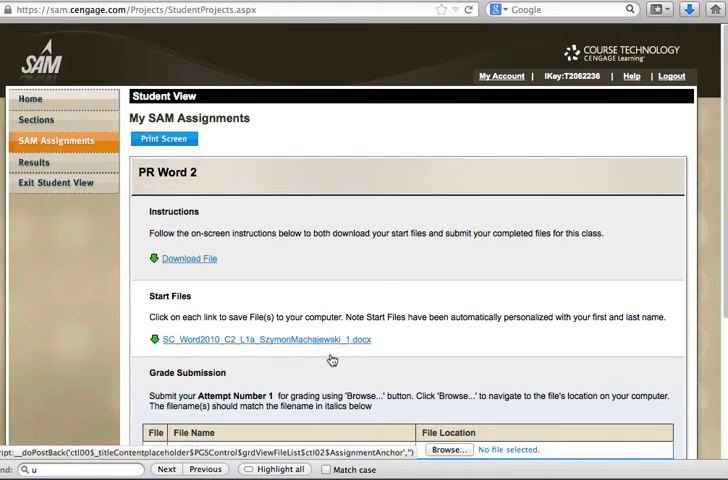
scroll(down, 3)
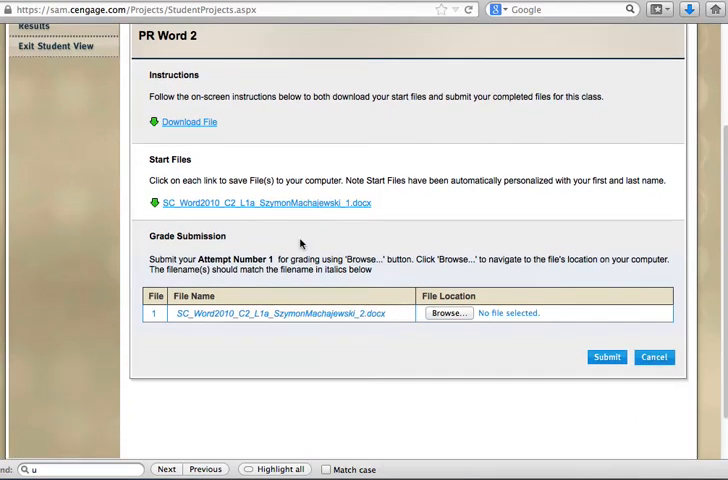
mouse_move(388, 200)
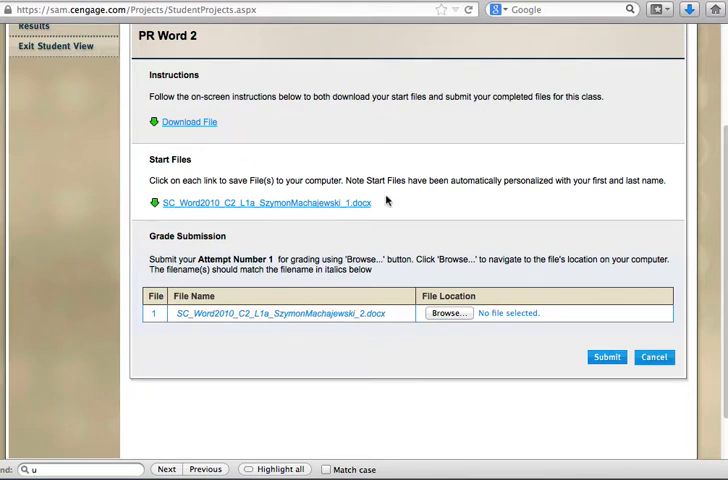
mouse_move(388, 202)
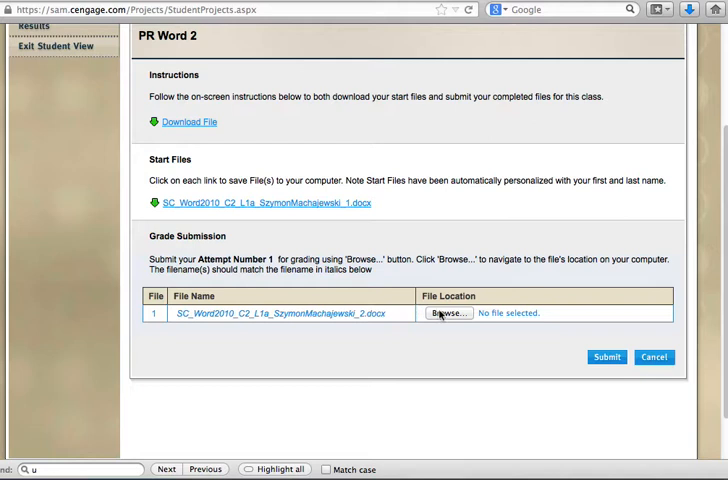
Attach SC_Word2010_C2_L1a_SzymonMachajewski_2.docx from Downloads for attempt 1 and submit it
click(446, 313)
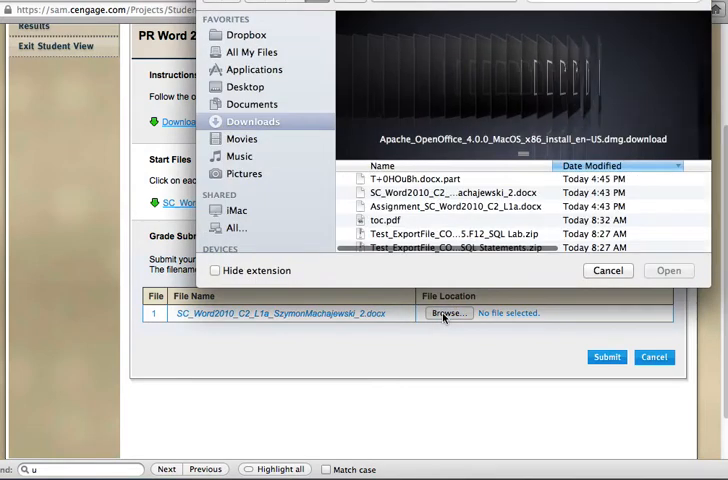
click(450, 245)
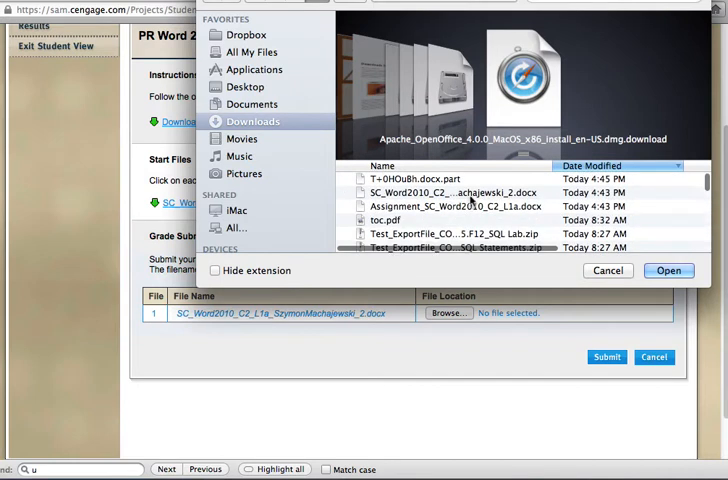
click(450, 192)
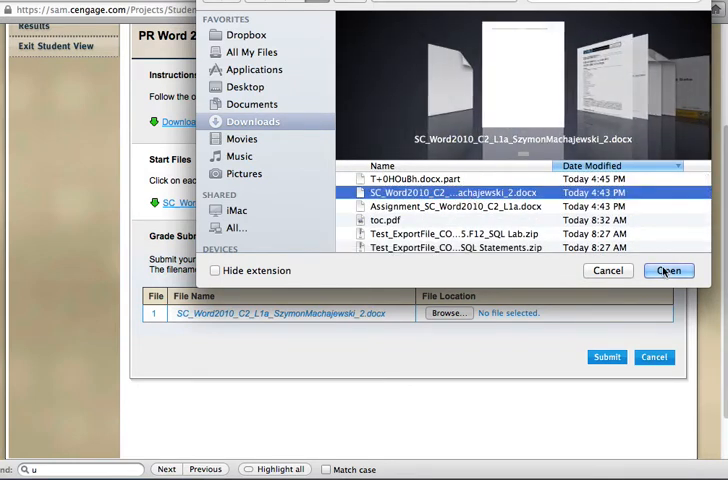
click(668, 270)
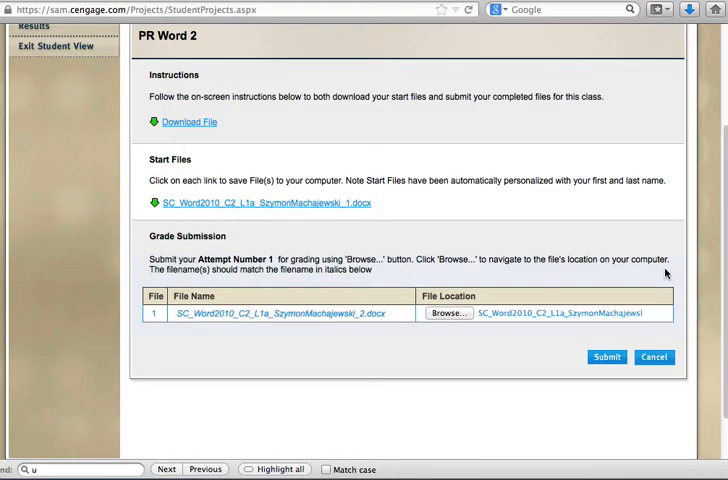
mouse_move(531, 321)
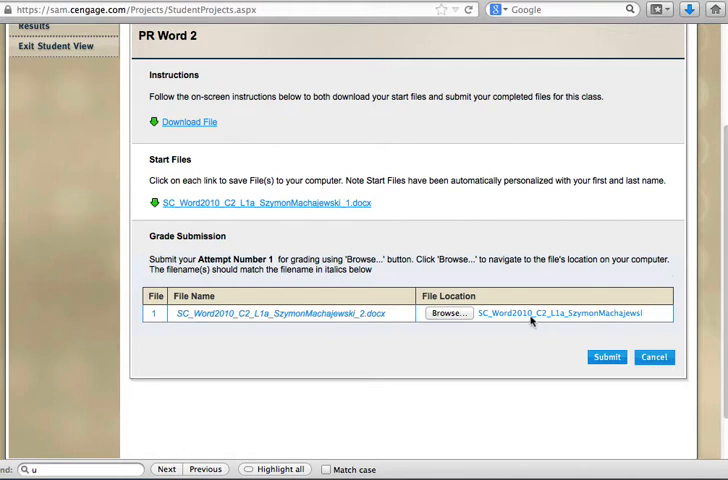
mouse_move(570, 314)
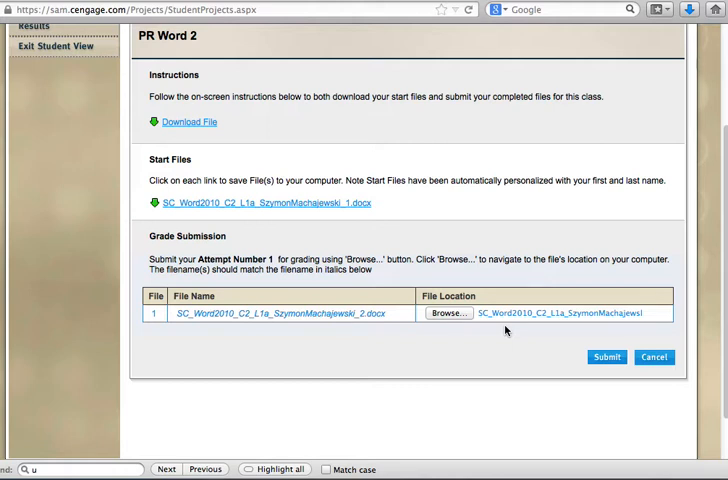
click(606, 357)
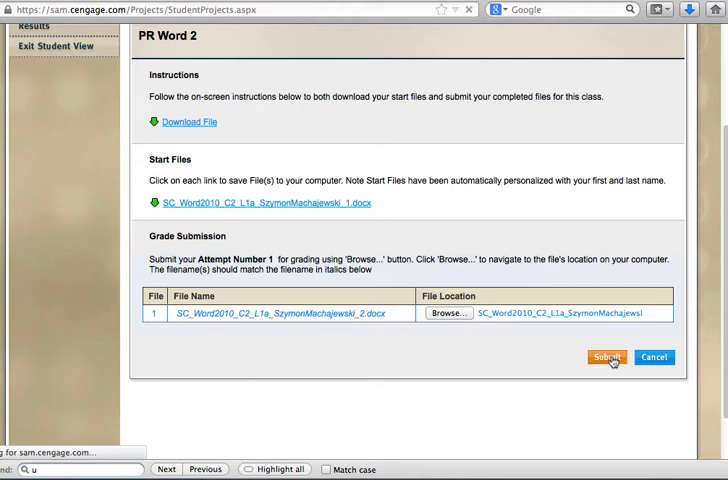
Complete the PR Word 2 upload, passing virus scan, file format and size checks
click(606, 357)
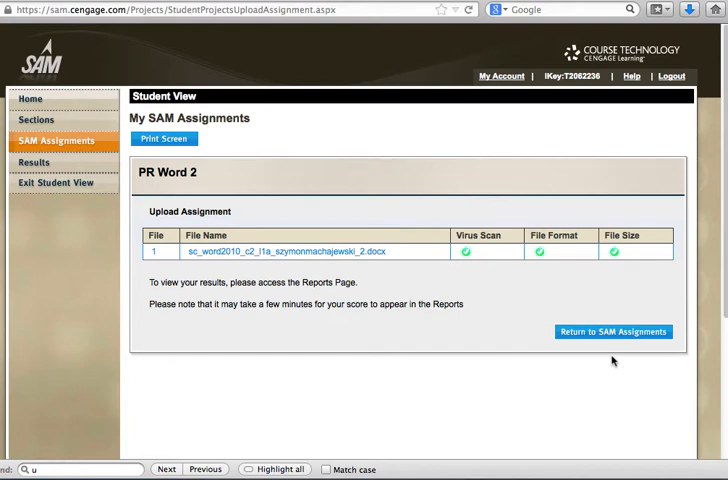
mouse_move(287, 220)
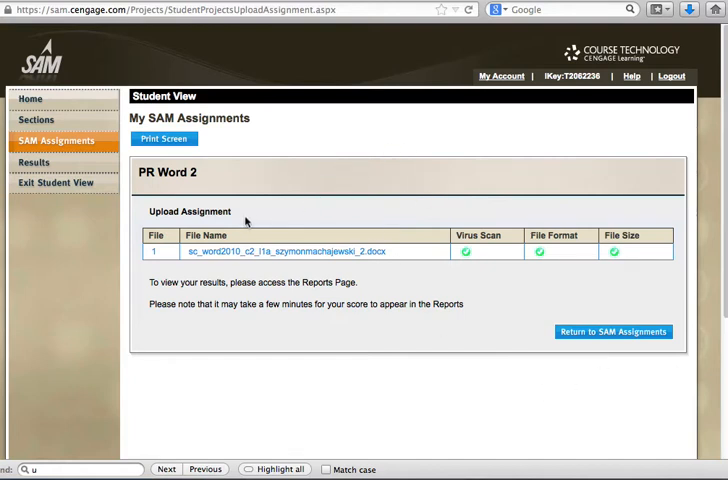
mouse_move(467, 272)
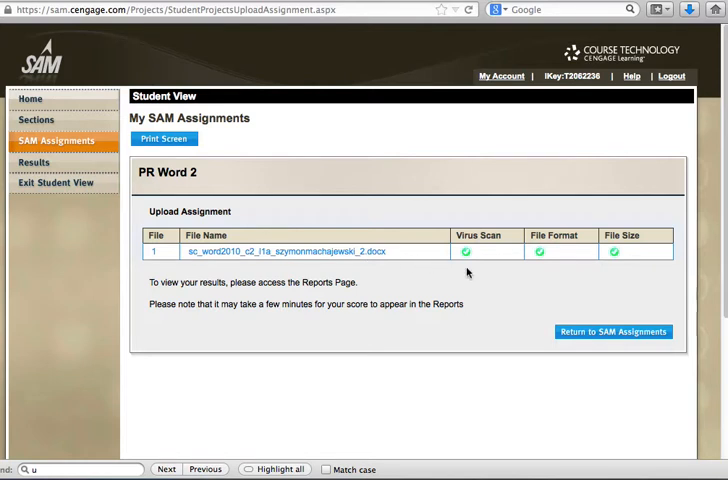
mouse_move(495, 280)
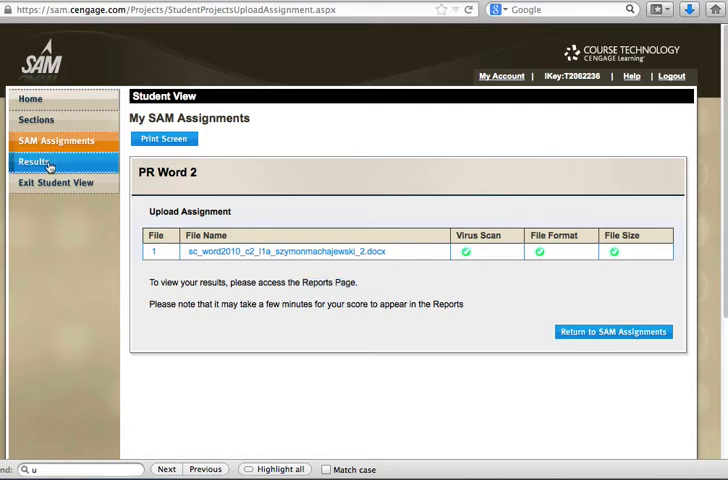
Open Results and set Report Type to Project and Report to Study Guide
click(34, 161)
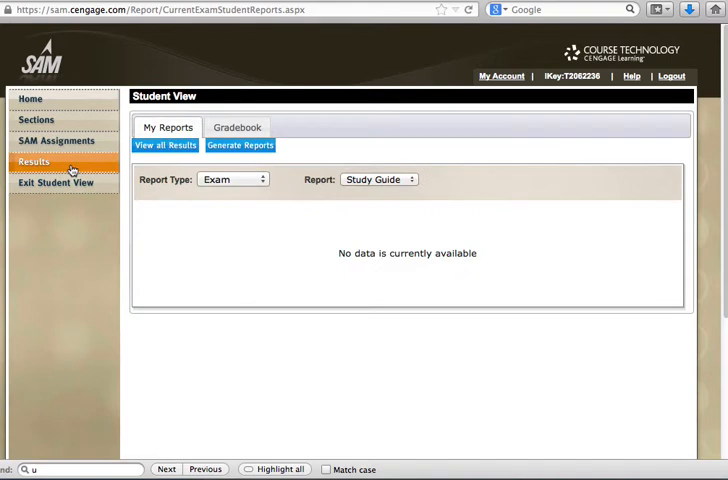
click(233, 179)
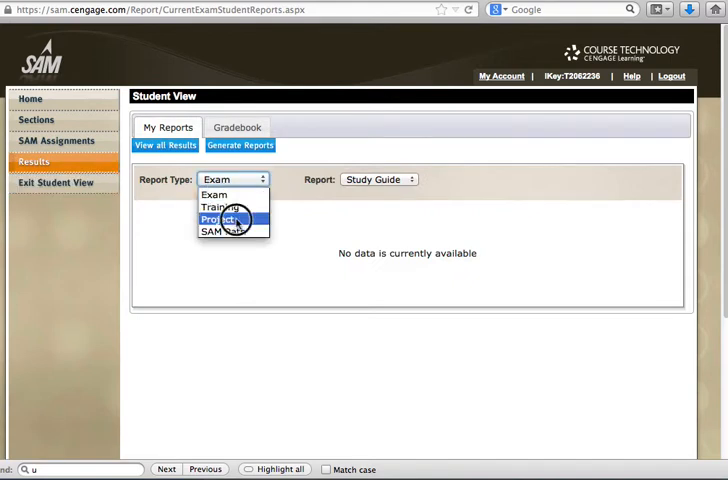
click(215, 219)
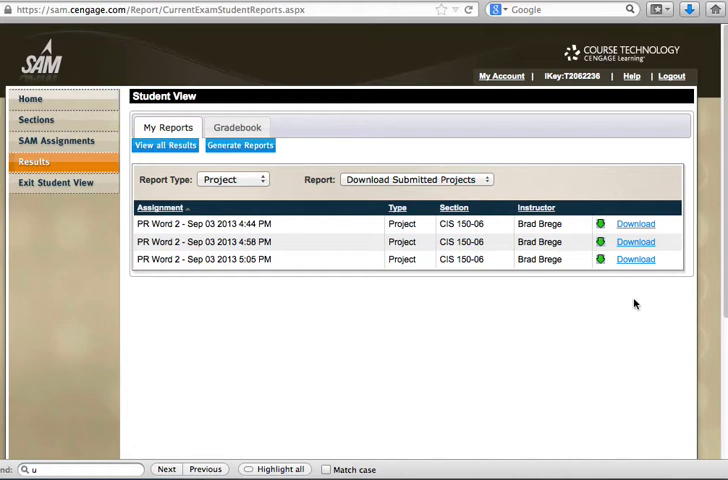
mouse_move(635, 260)
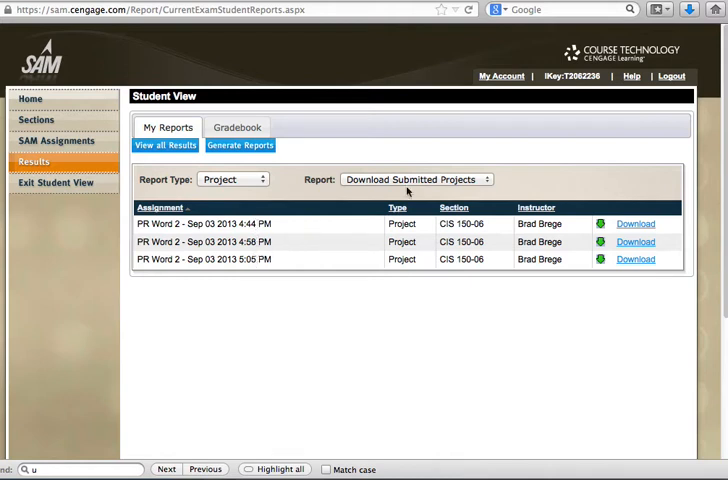
click(416, 179)
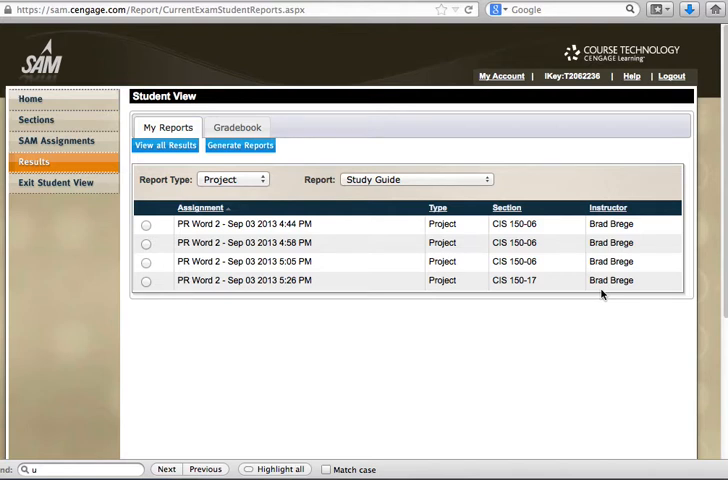
mouse_move(512, 292)
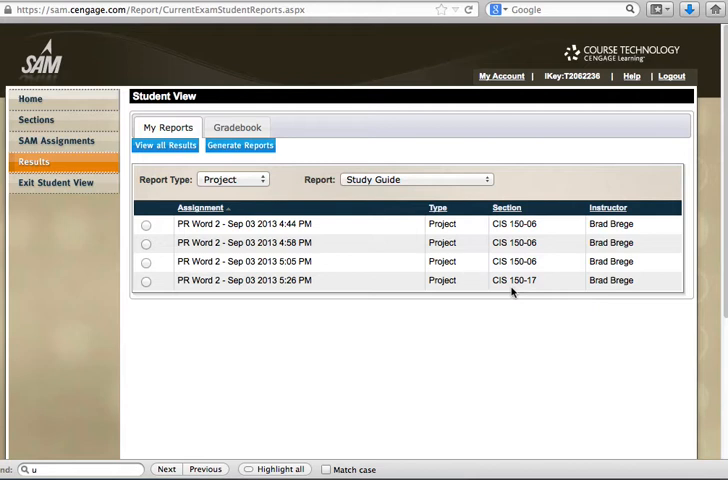
mouse_move(337, 240)
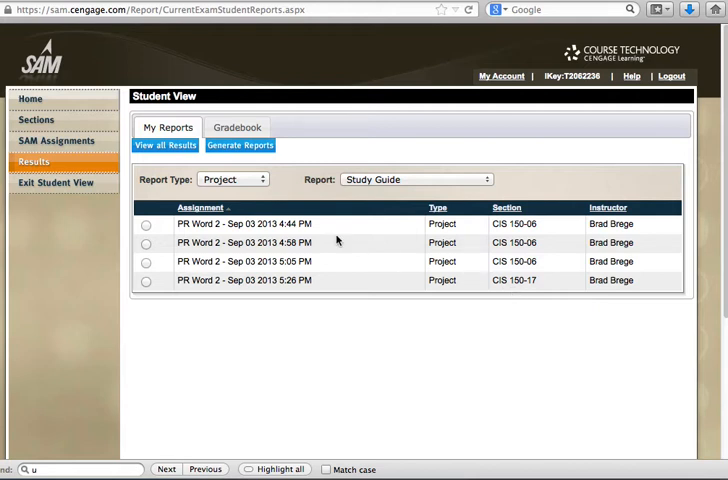
Generate the Study Guide report for the Sep 03 2013 5:26 PM submission
click(251, 281)
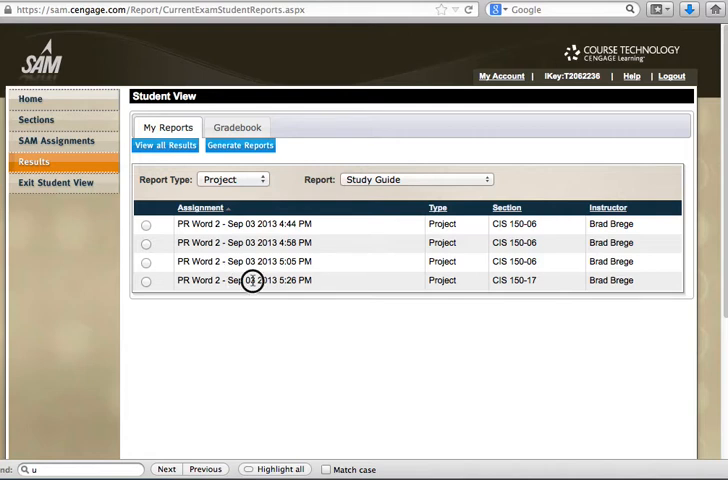
click(146, 280)
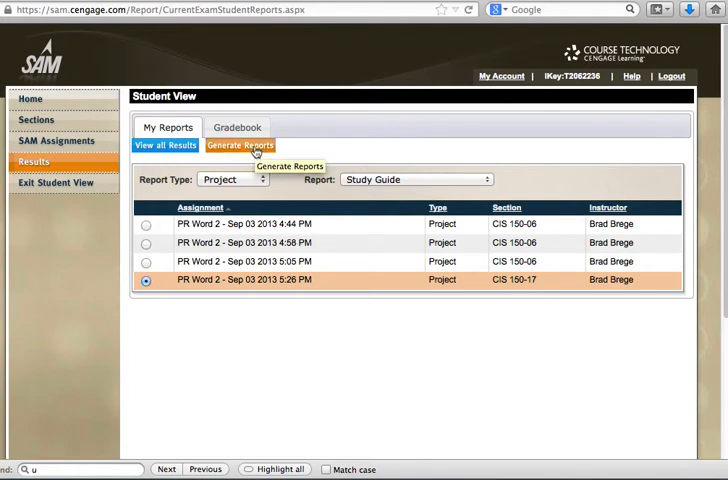
click(240, 145)
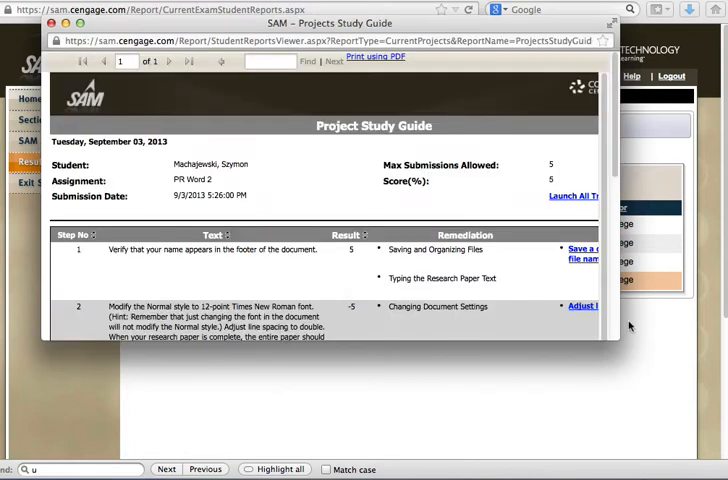
Enlarge the Study Guide popup and scroll through the step scores to the training links
click(612, 24)
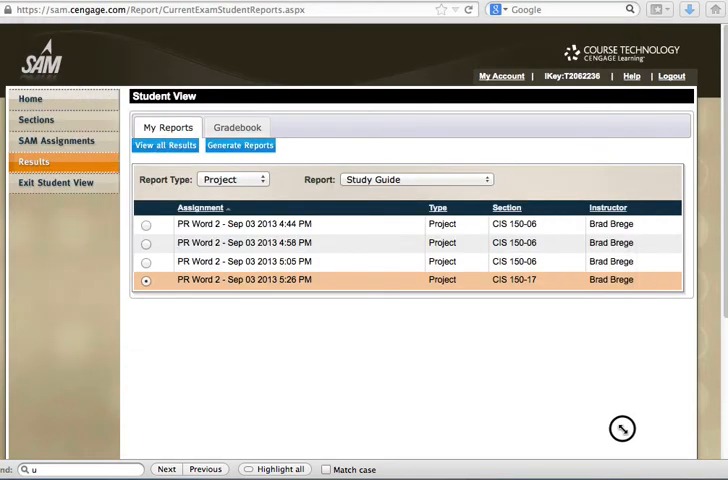
click(240, 145)
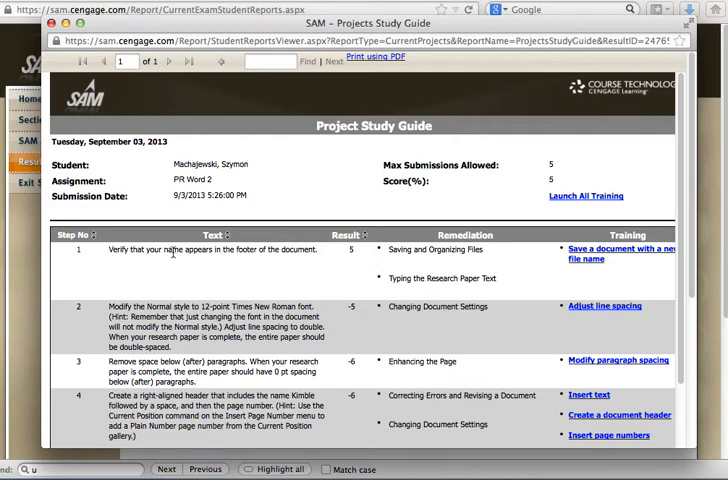
mouse_move(361, 257)
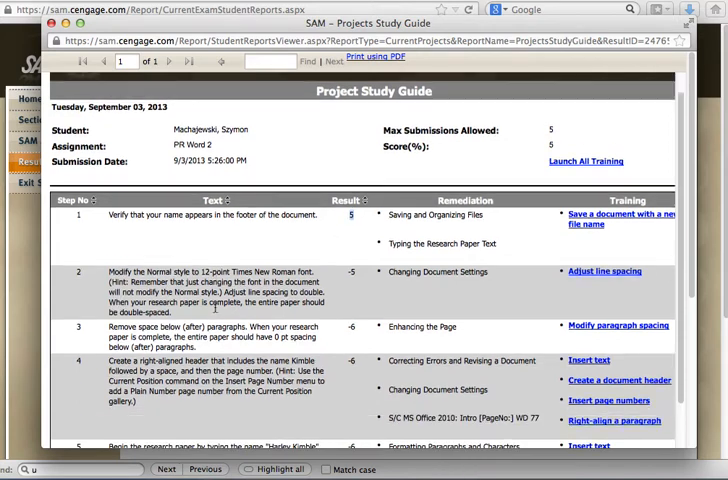
scroll(down, 3)
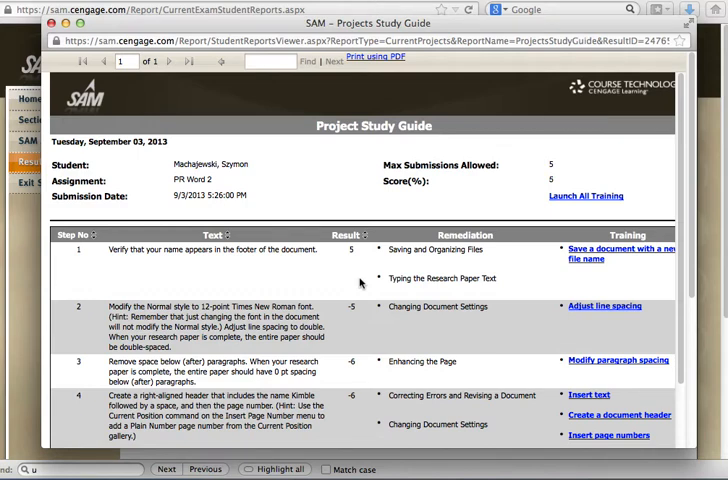
scroll(down, 3)
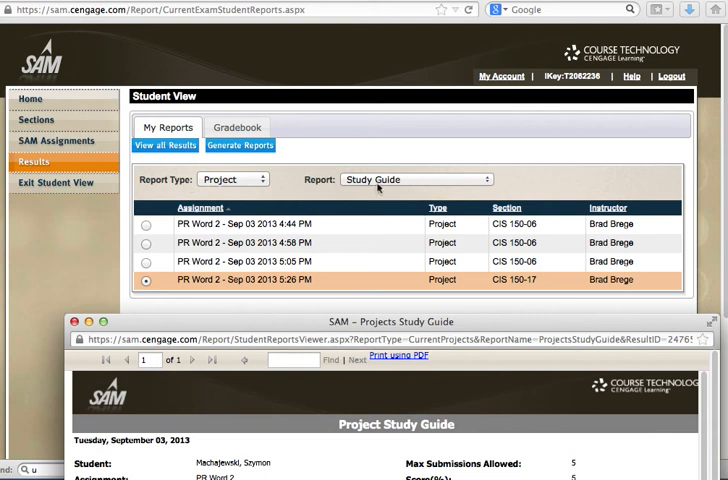
mouse_move(458, 272)
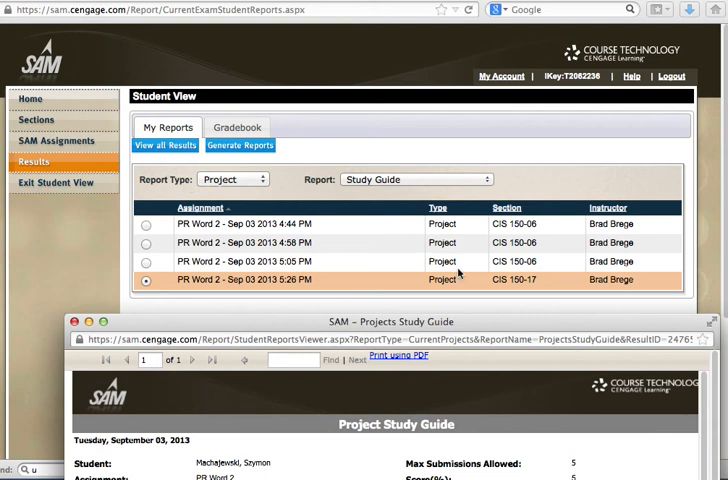